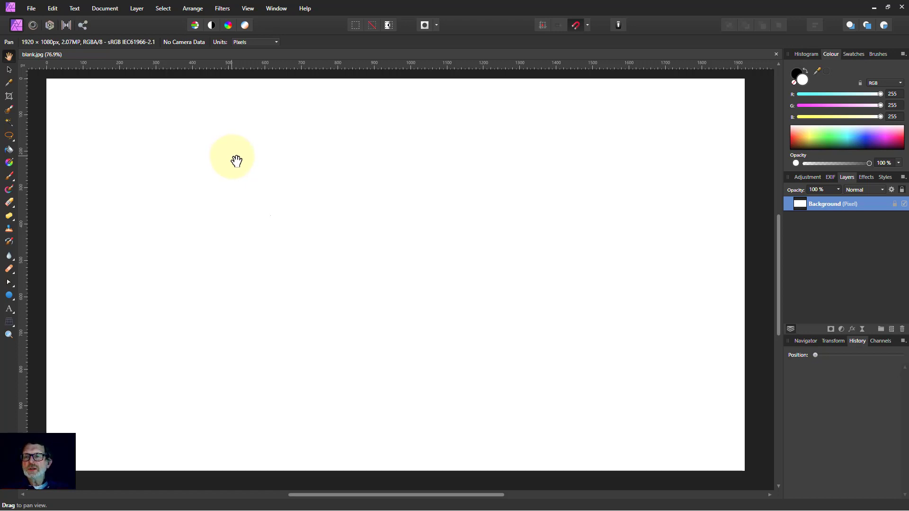
pyautogui.moveTo(221, 153)
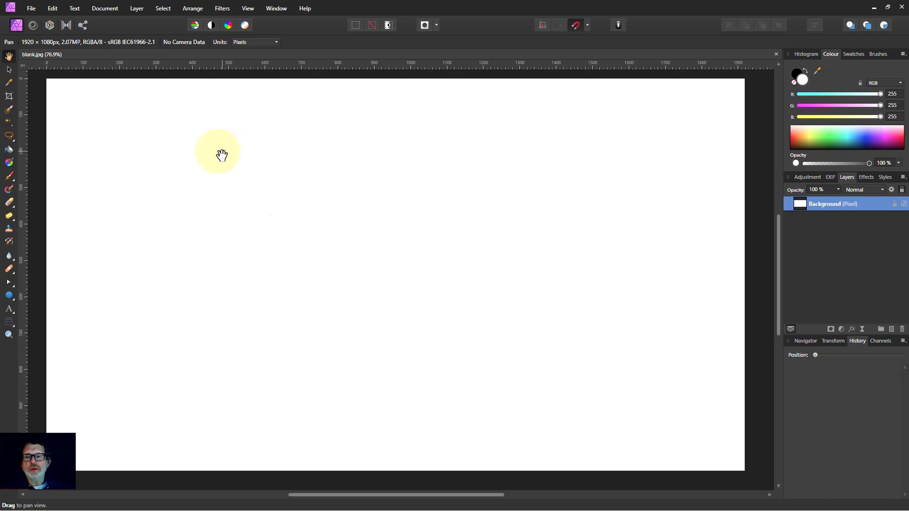
pyautogui.moveTo(23, 183)
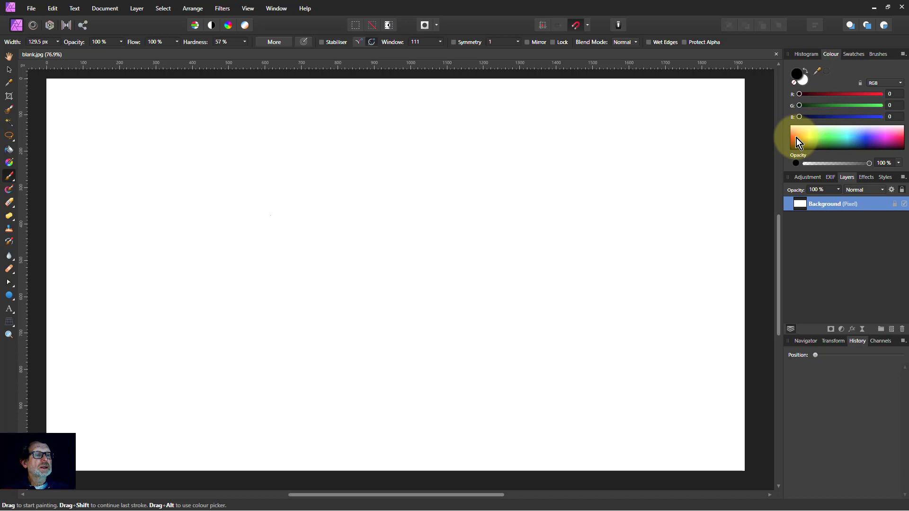
# - Pick a red paint colour from the Colour panel spectrum for the Paint Brush
pyautogui.click(793, 132)
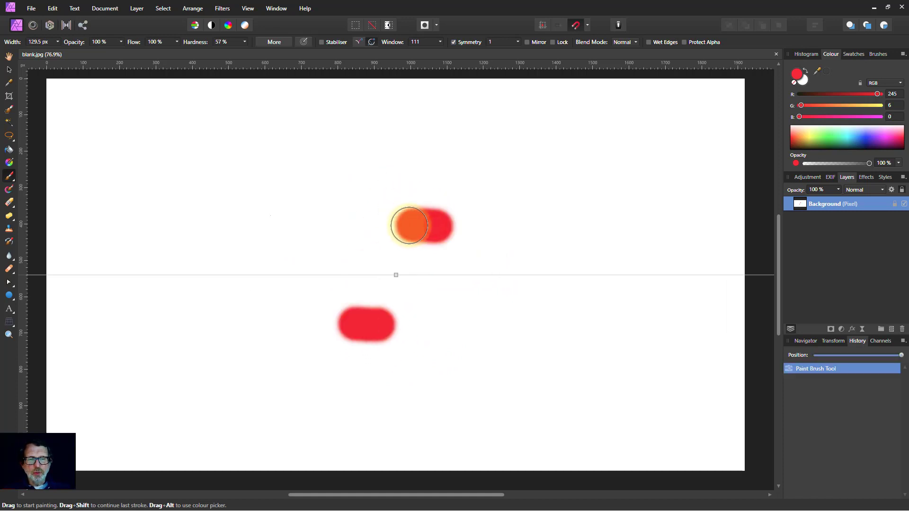
# - Paint a mirrored red stroke and two mirrored red dots across the symmetry line
pyautogui.moveTo(411, 226); pyautogui.dragTo(338, 167)
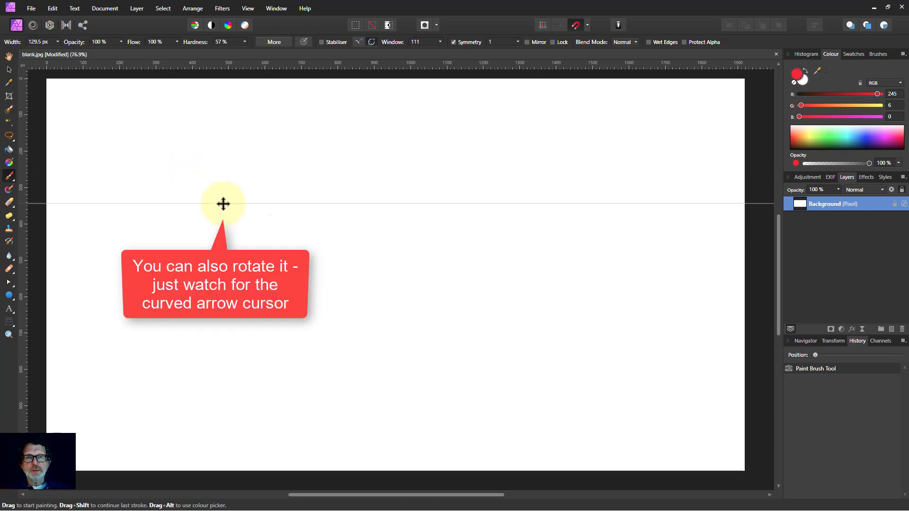
pyautogui.moveTo(416, 288)
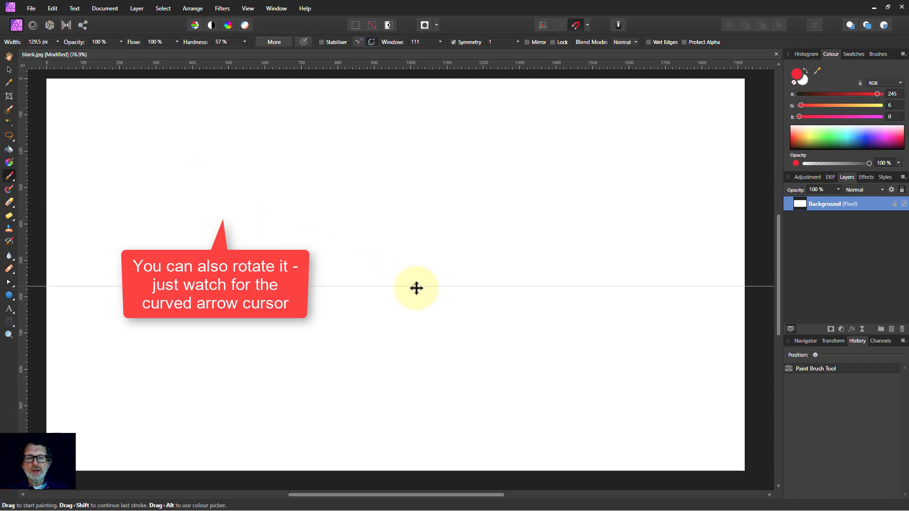
pyautogui.click(282, 280)
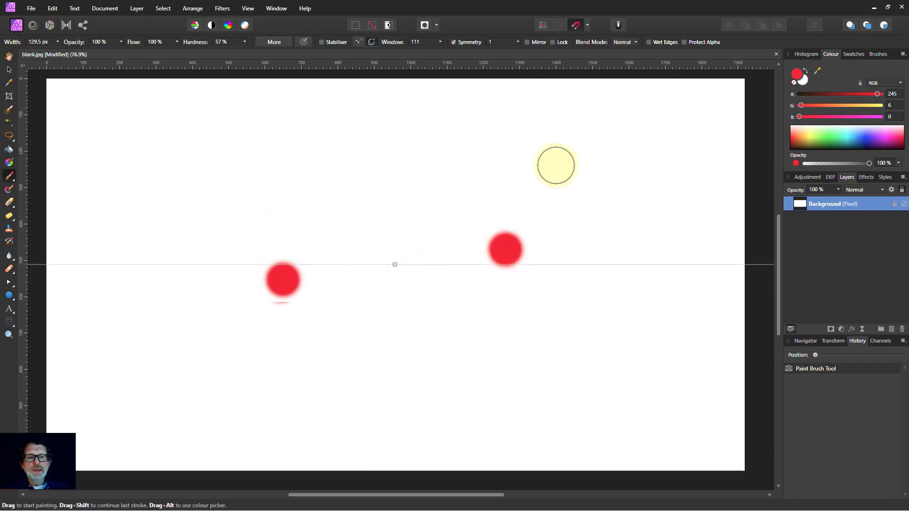
pyautogui.click(394, 265)
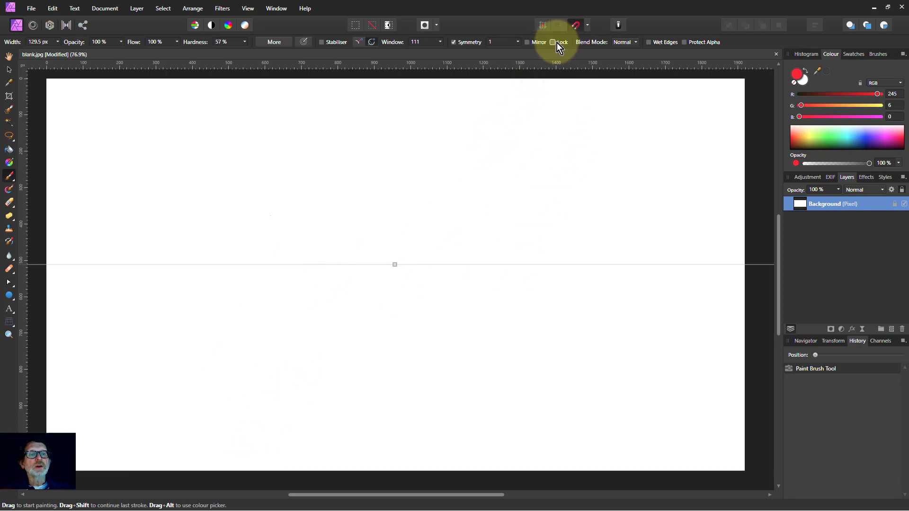
# - Raise the symmetry line count slider up to 16
pyautogui.click(551, 42)
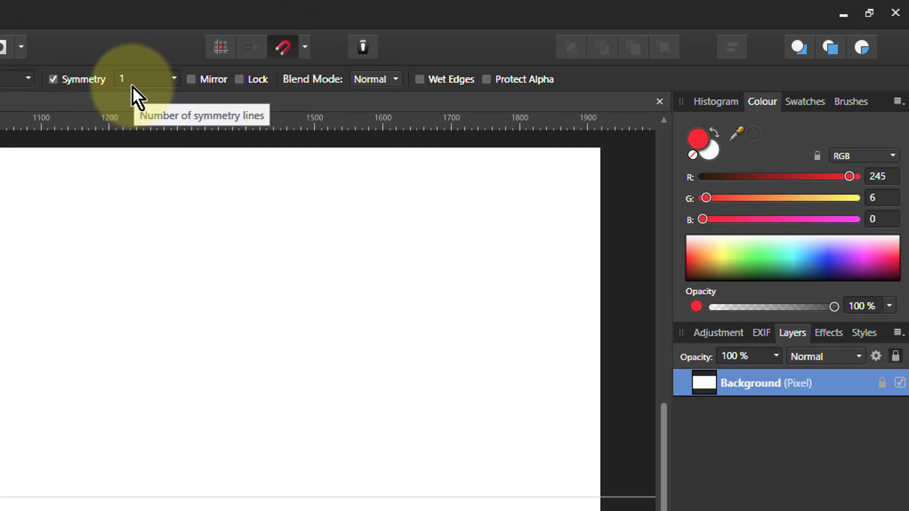
pyautogui.click(142, 79)
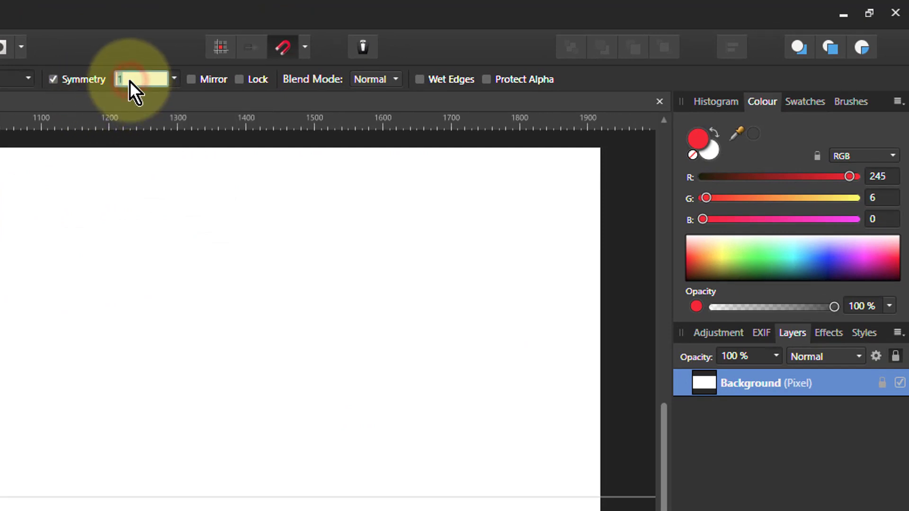
pyautogui.moveTo(177, 91)
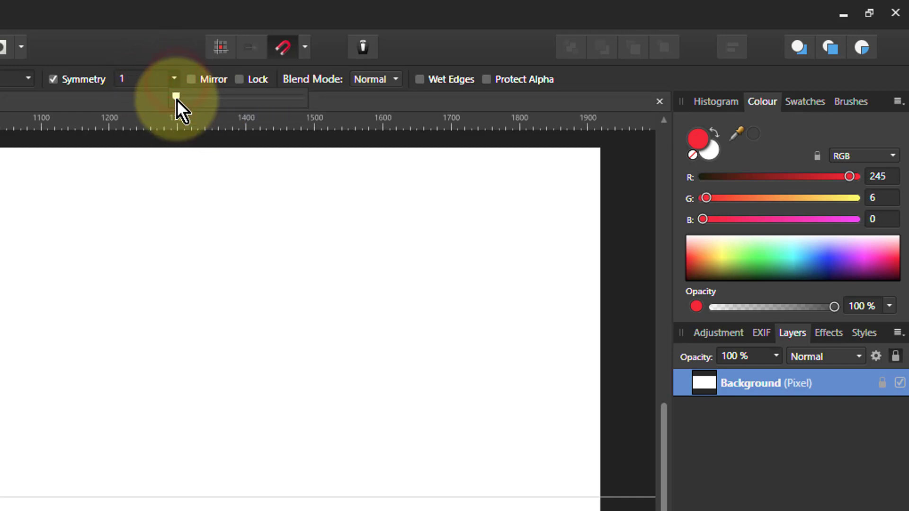
pyautogui.moveTo(175, 97); pyautogui.dragTo(300, 97)
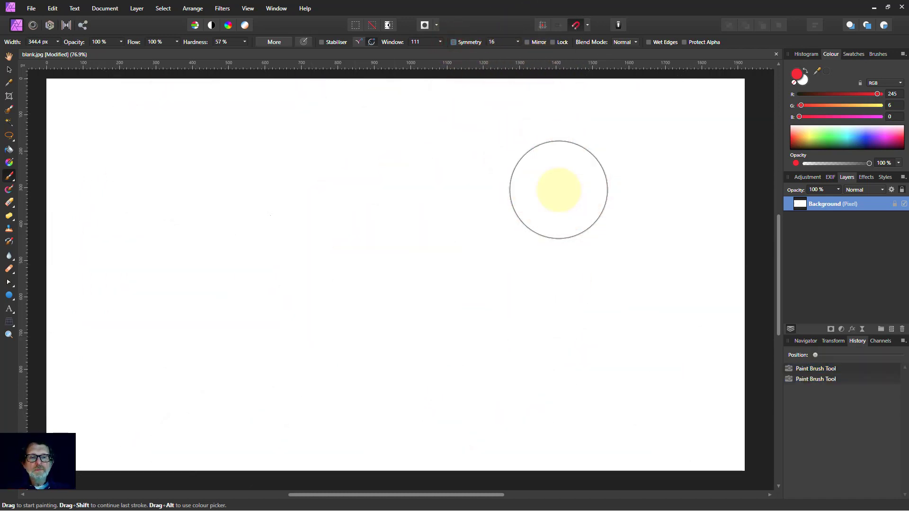
# - Paint a short red stroke, then a long soft red horizontal bar across the upper canvas
pyautogui.moveTo(559, 190); pyautogui.dragTo(588, 183)
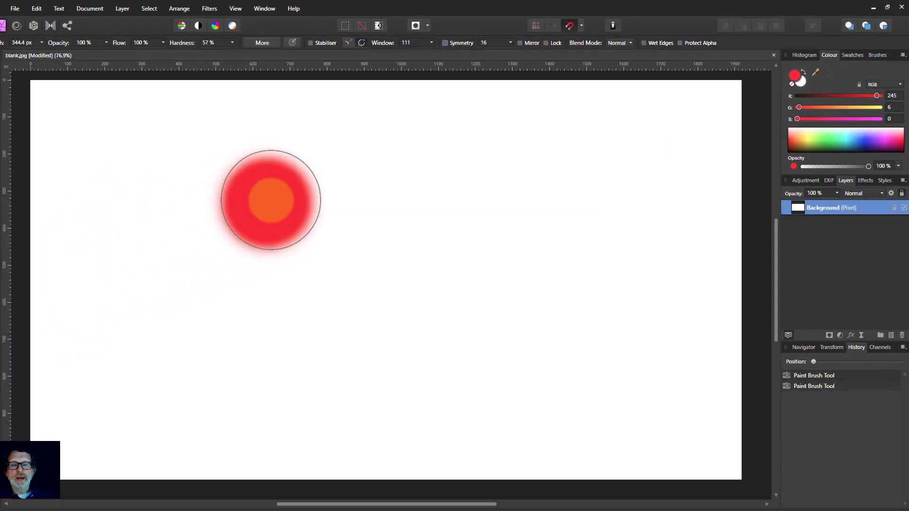
pyautogui.moveTo(269, 200); pyautogui.dragTo(455, 194)
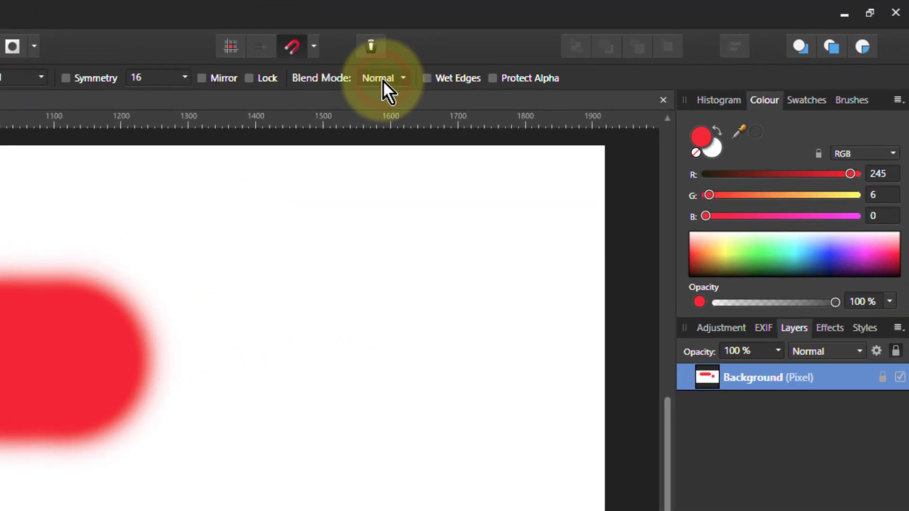
# - Set the brush blend mode to Difference
pyautogui.click(381, 78)
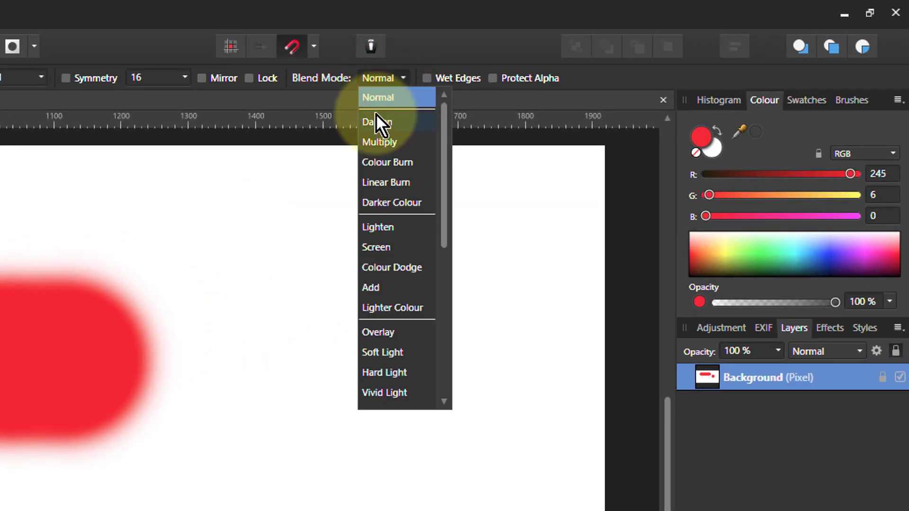
pyautogui.scroll(-3)
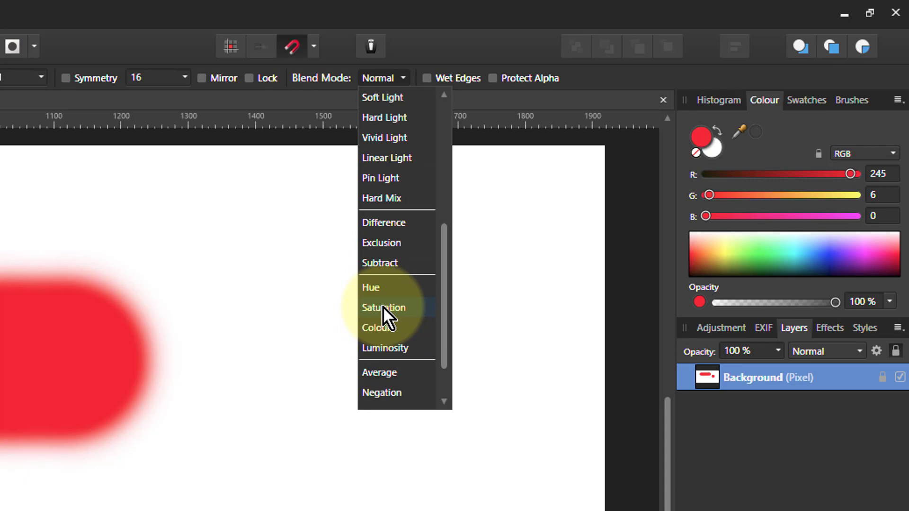
pyautogui.moveTo(385, 248)
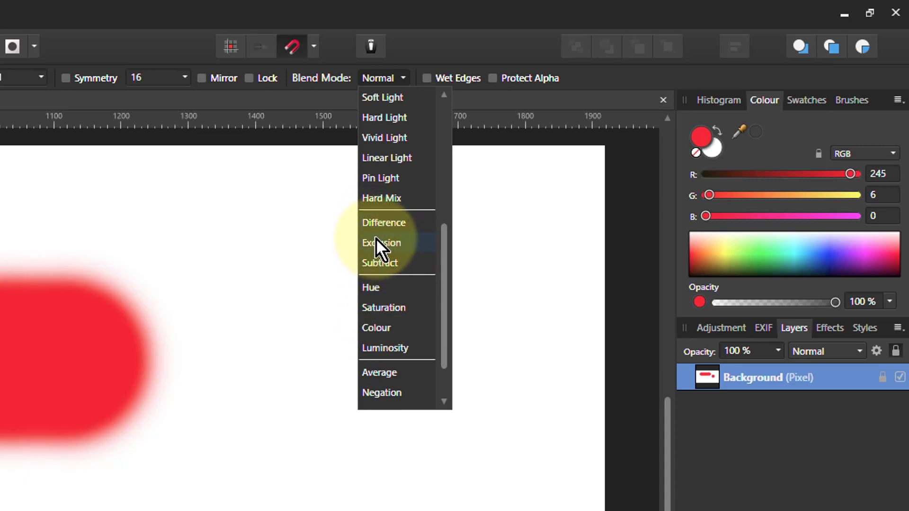
pyautogui.click(383, 222)
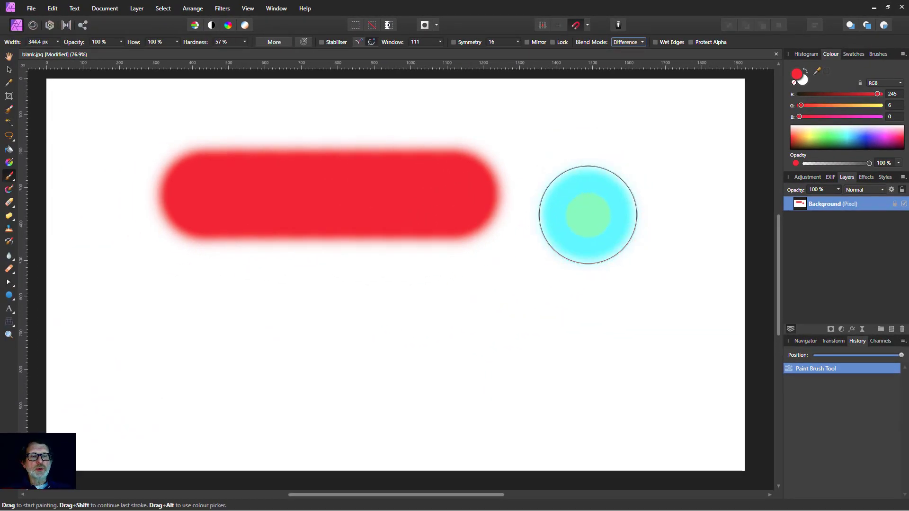
# - Paint Difference strokes beside and across the red bar, turning the overlap black
pyautogui.moveTo(587, 215); pyautogui.dragTo(527, 200)
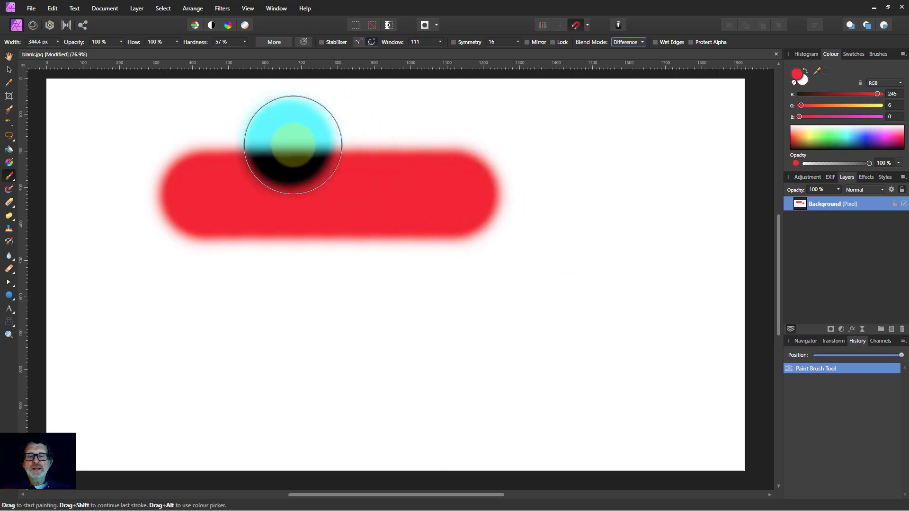
pyautogui.moveTo(293, 144); pyautogui.dragTo(376, 196)
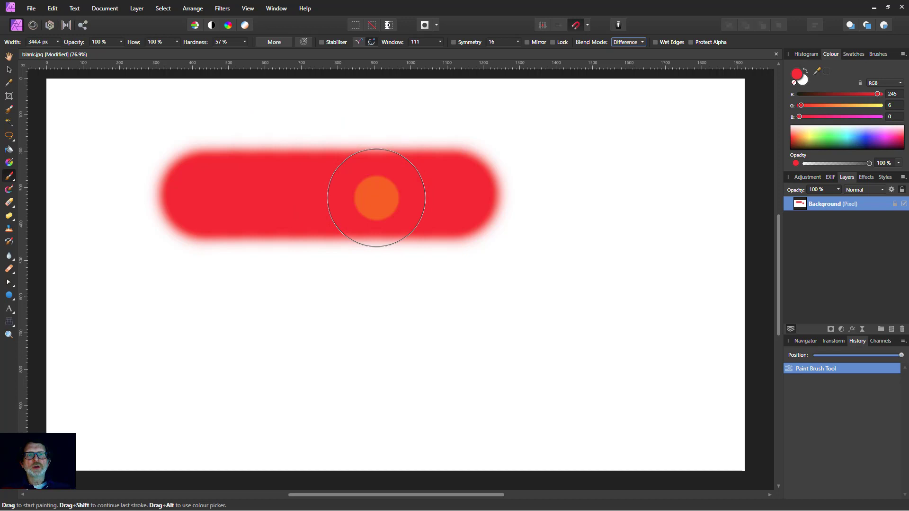
pyautogui.moveTo(376, 199); pyautogui.dragTo(479, 234)
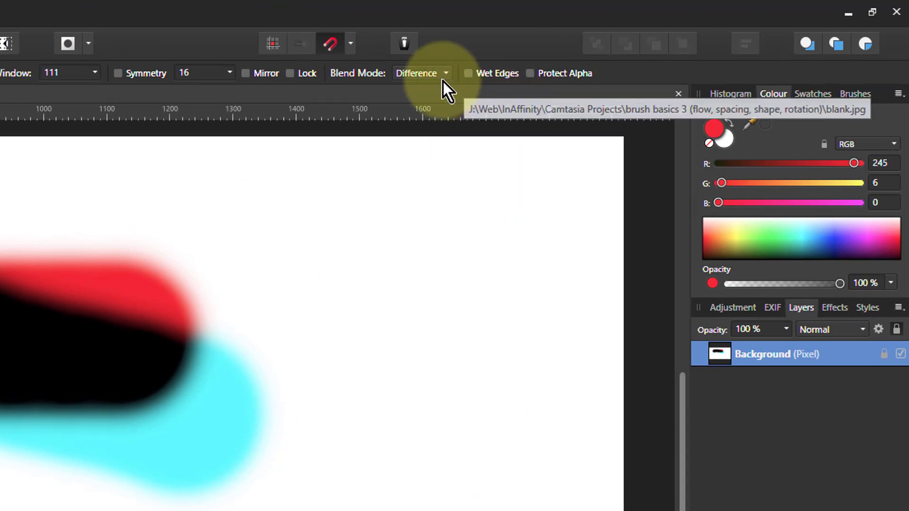
# - Set the brush blend mode to Multiply and pick a green paint colour
pyautogui.click(421, 73)
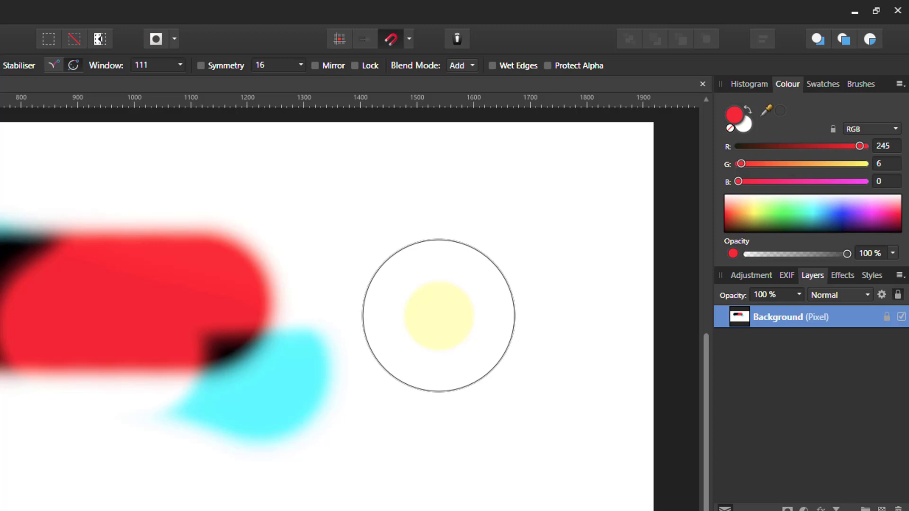
pyautogui.click(461, 66)
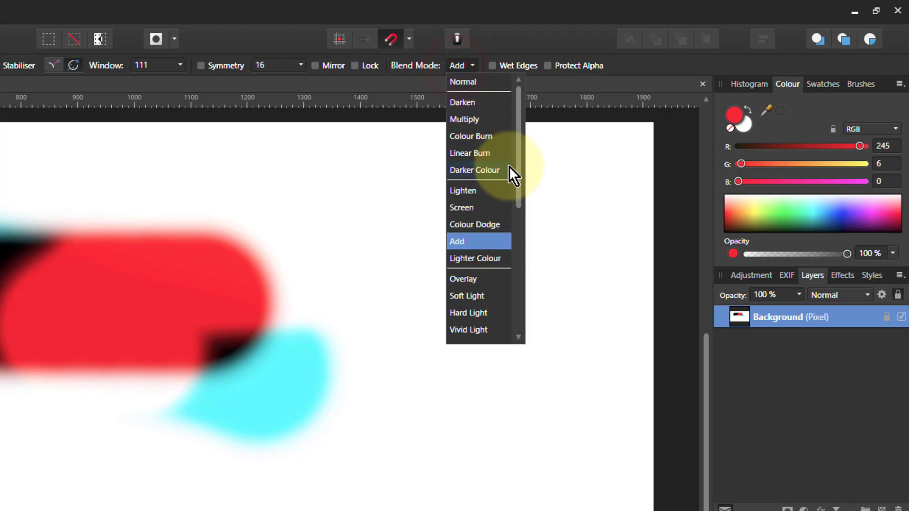
pyautogui.click(464, 119)
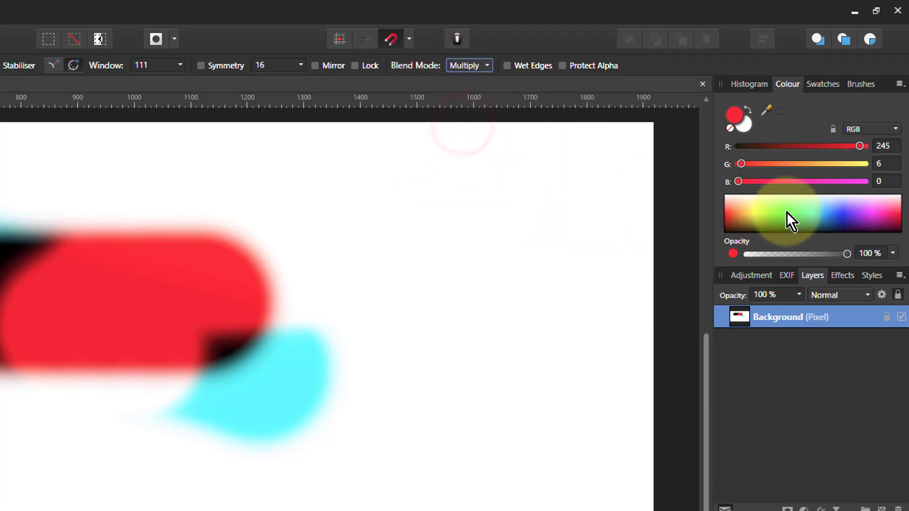
pyautogui.click(792, 218)
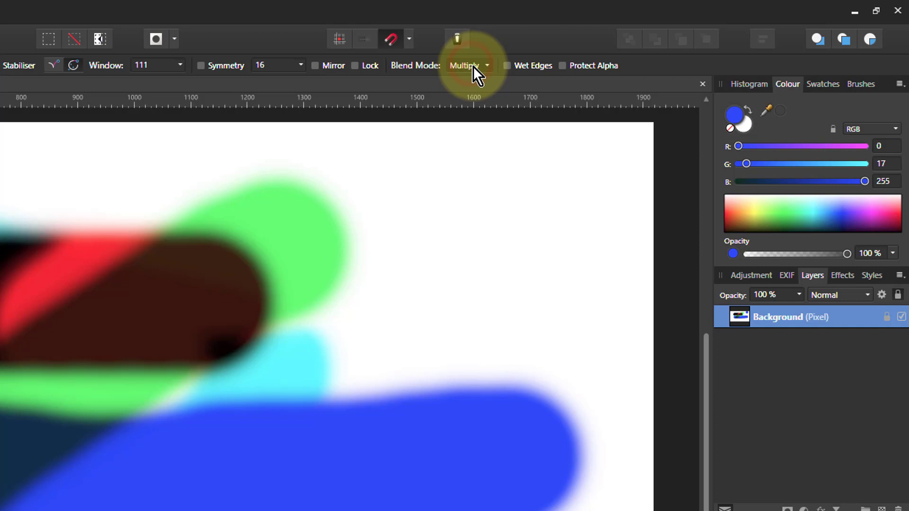
# - Set the brush to Negation mode and paint an inverting stroke up through the shapes
pyautogui.click(467, 66)
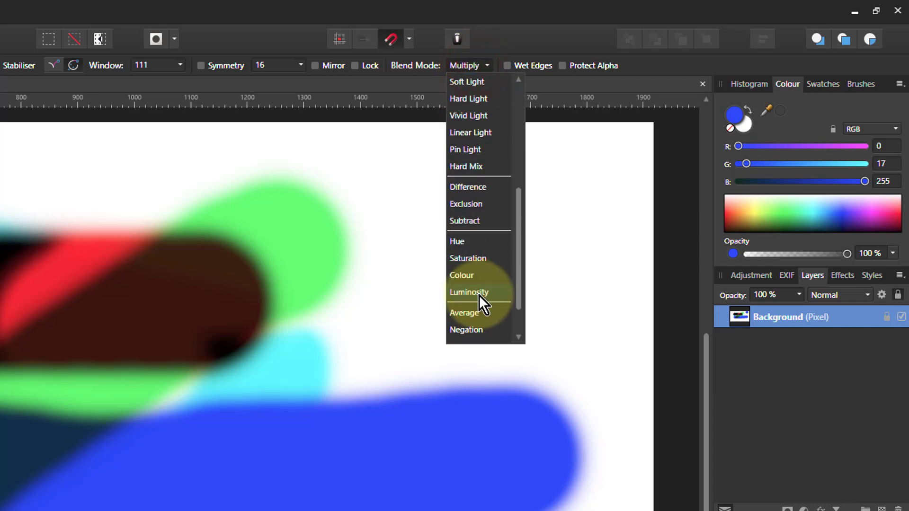
pyautogui.click(465, 329)
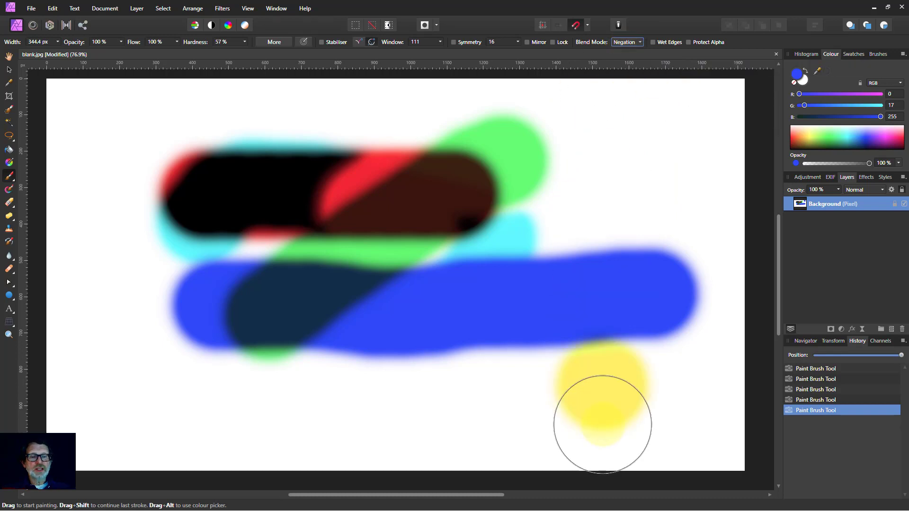
pyautogui.moveTo(603, 417); pyautogui.dragTo(519, 363)
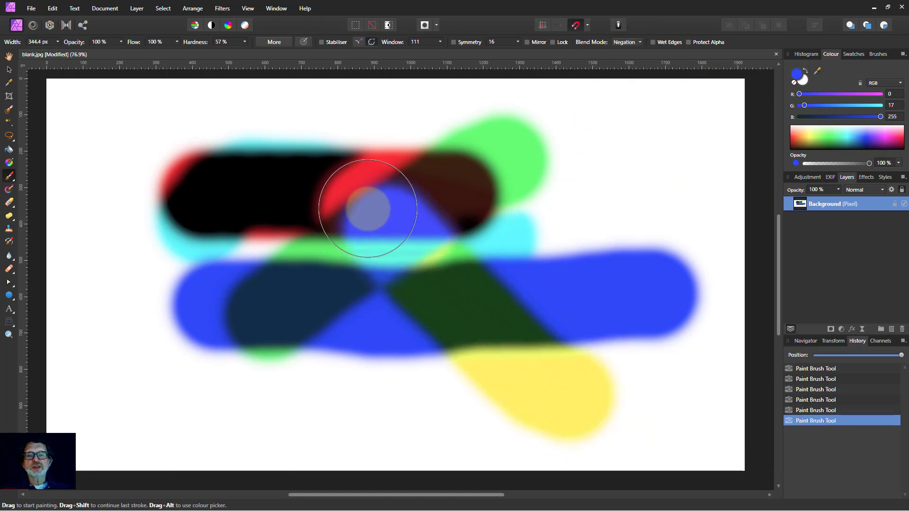
# - Paint inverting strokes and a large loop over the shapes, then revert the canvas to blank
pyautogui.moveTo(369, 208); pyautogui.dragTo(168, 169)
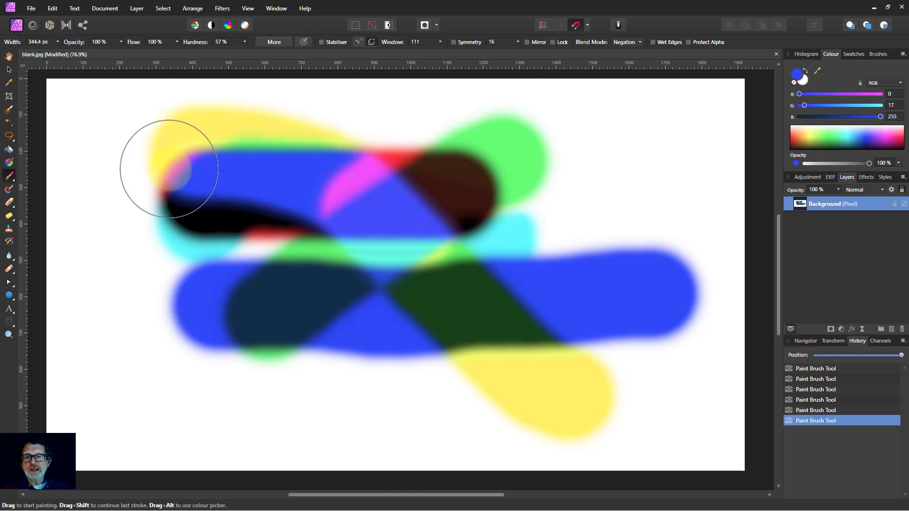
pyautogui.moveTo(169, 169); pyautogui.dragTo(666, 461)
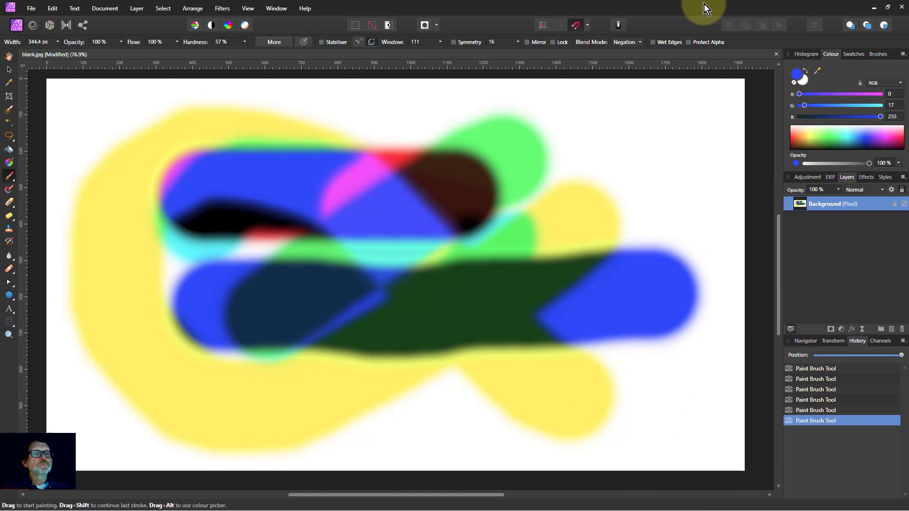
pyautogui.click(814, 355)
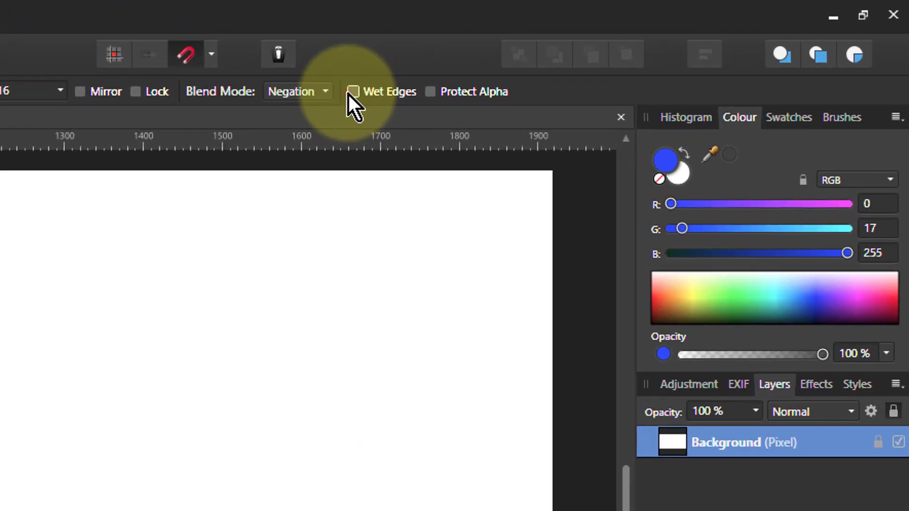
# - Turn on Wet Edges and set the brush back to Normal blend mode
pyautogui.click(353, 92)
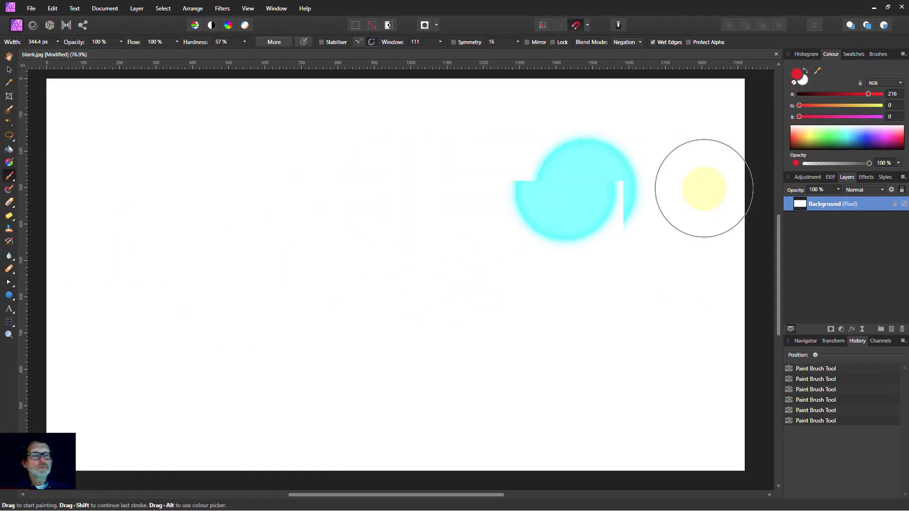
pyautogui.click(626, 41)
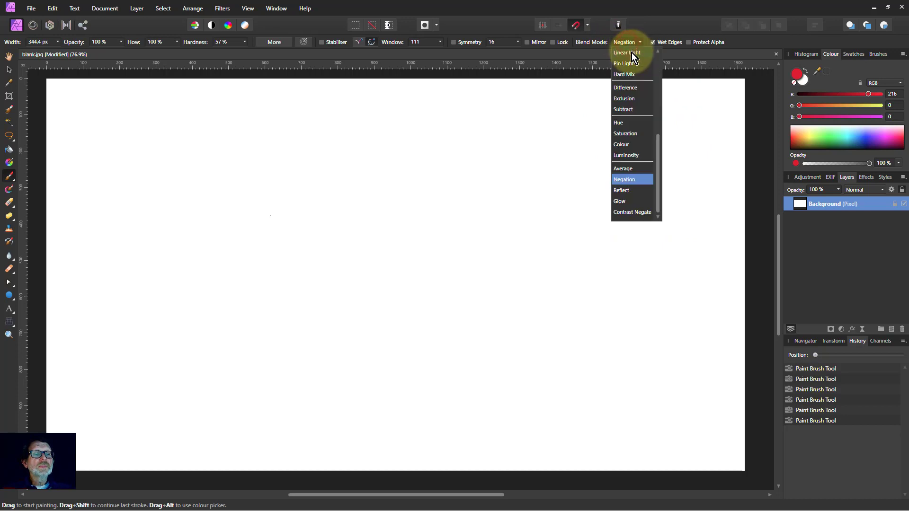
pyautogui.click(622, 42)
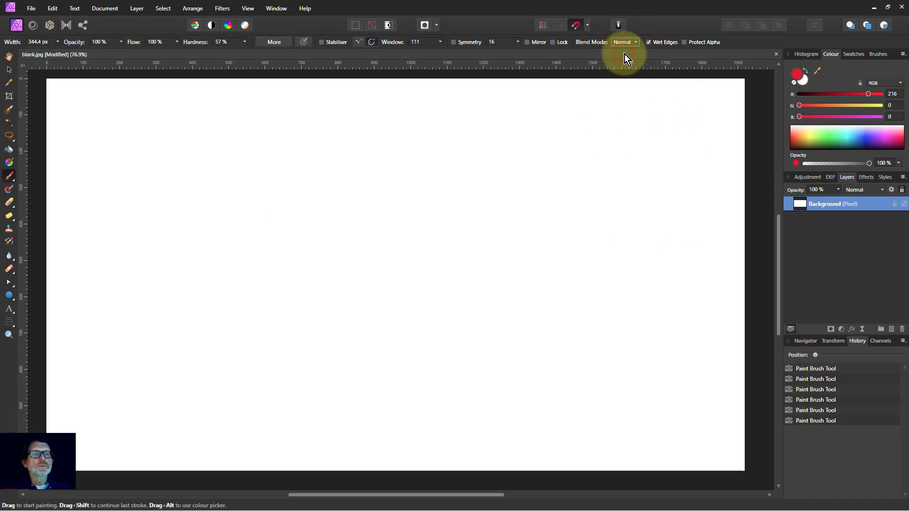
# - Paint a red wet-edged stroke extending to the right on the blank canvas
pyautogui.click(327, 207)
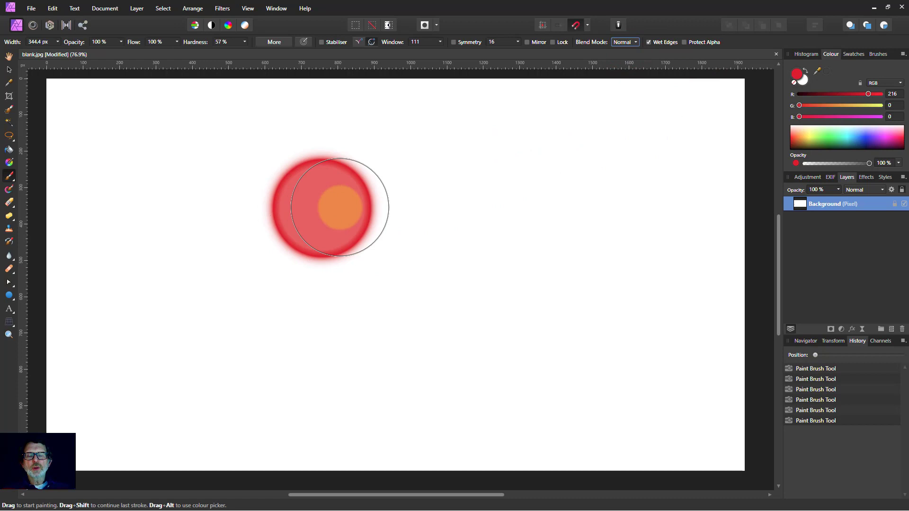
pyautogui.moveTo(328, 207); pyautogui.dragTo(385, 206)
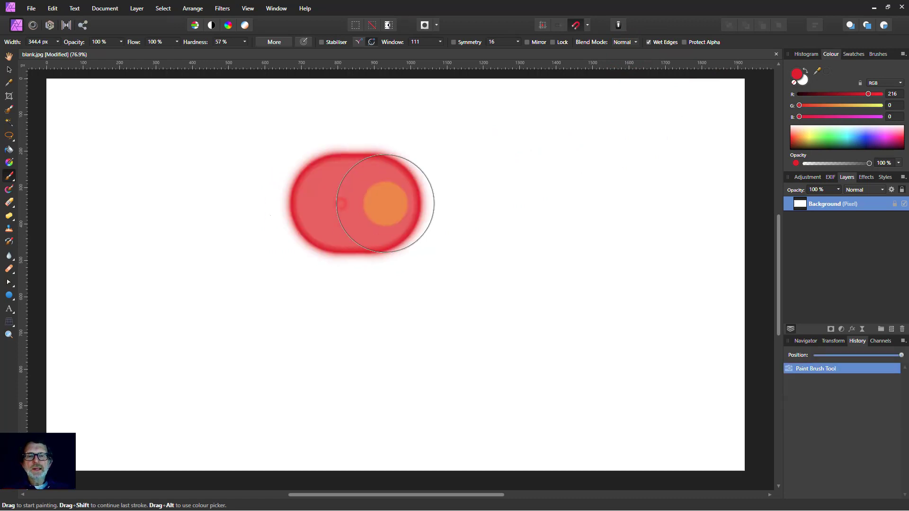
pyautogui.moveTo(365, 202); pyautogui.dragTo(429, 241)
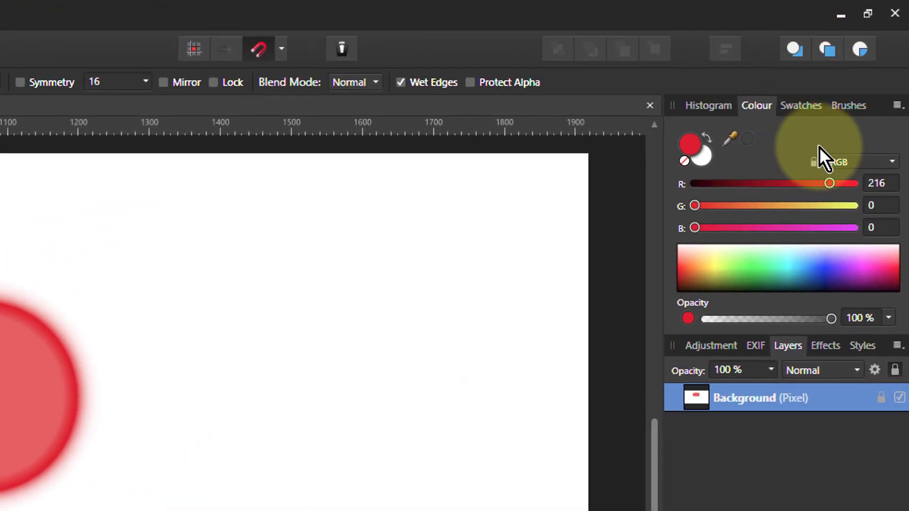
# - Pick a Texture brush and paint a broad ragged red stroke below the wet-edged pill
pyautogui.click(848, 105)
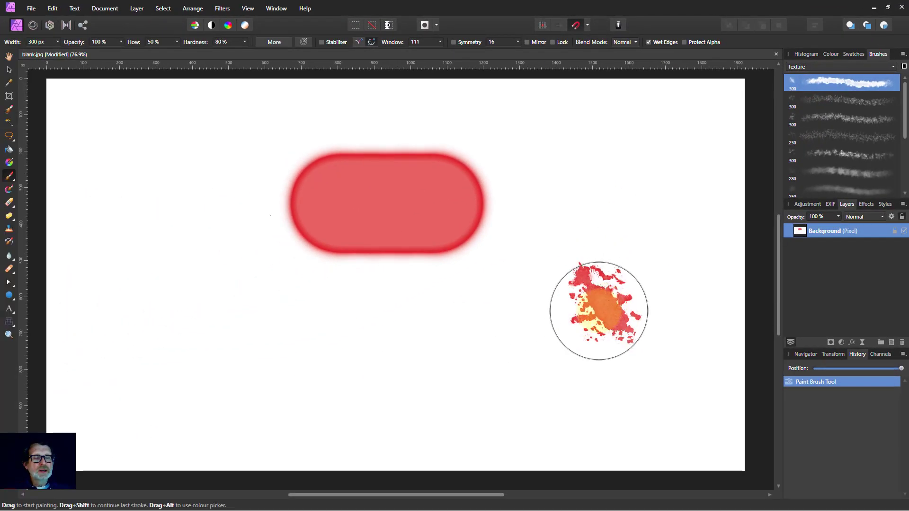
pyautogui.moveTo(598, 311); pyautogui.dragTo(272, 334)
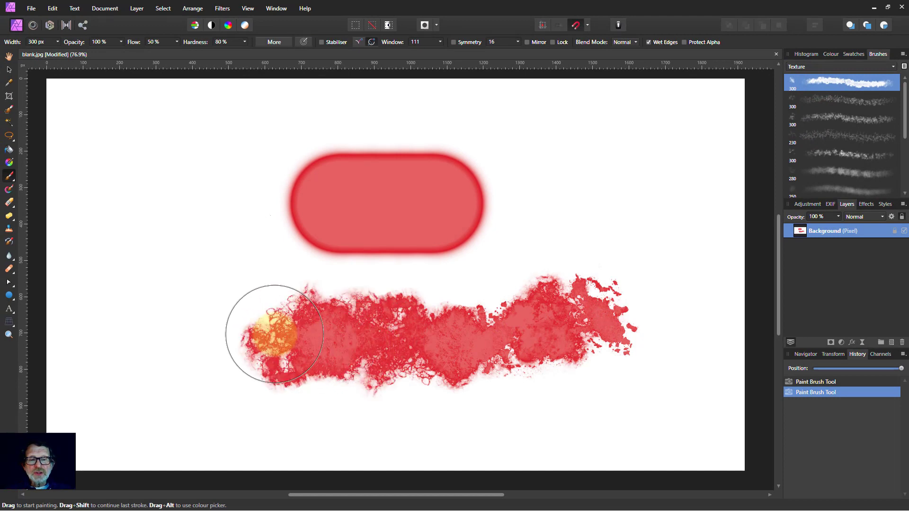
pyautogui.moveTo(276, 334); pyautogui.dragTo(208, 403)
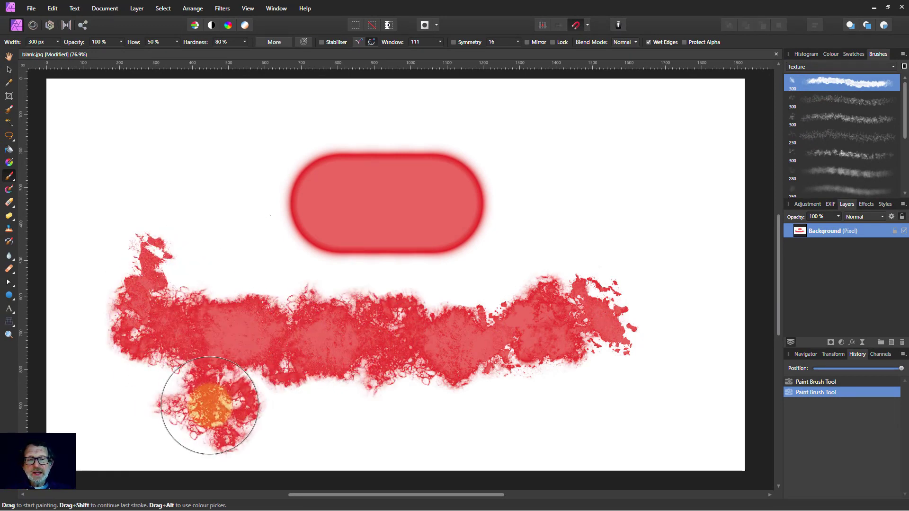
pyautogui.moveTo(208, 404); pyautogui.dragTo(322, 318)
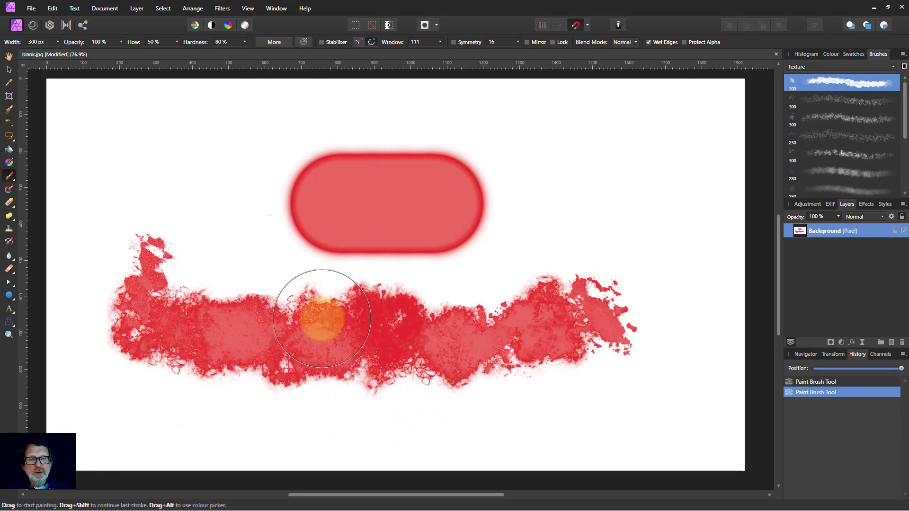
pyautogui.moveTo(322, 319); pyautogui.dragTo(407, 327)
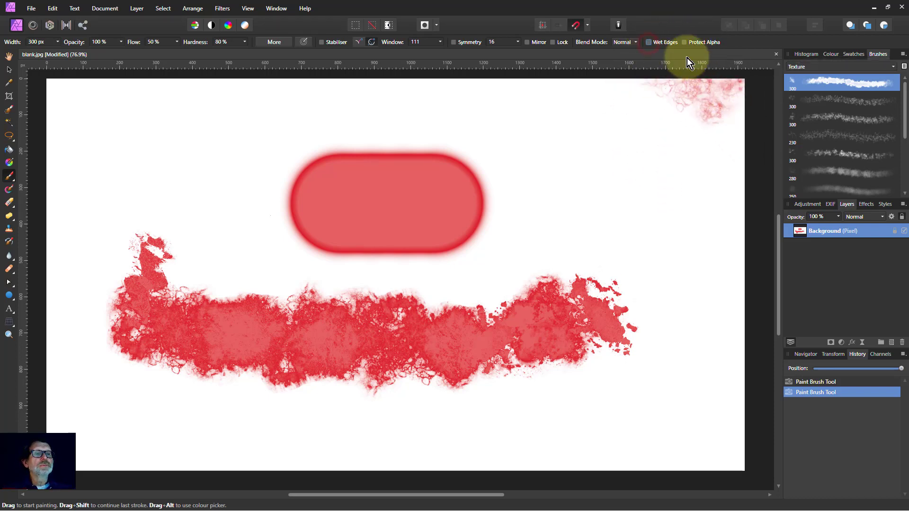
# - Turn off Wet Edges, switch to a round Basic brush, and return to the Colour settings
pyautogui.click(831, 53)
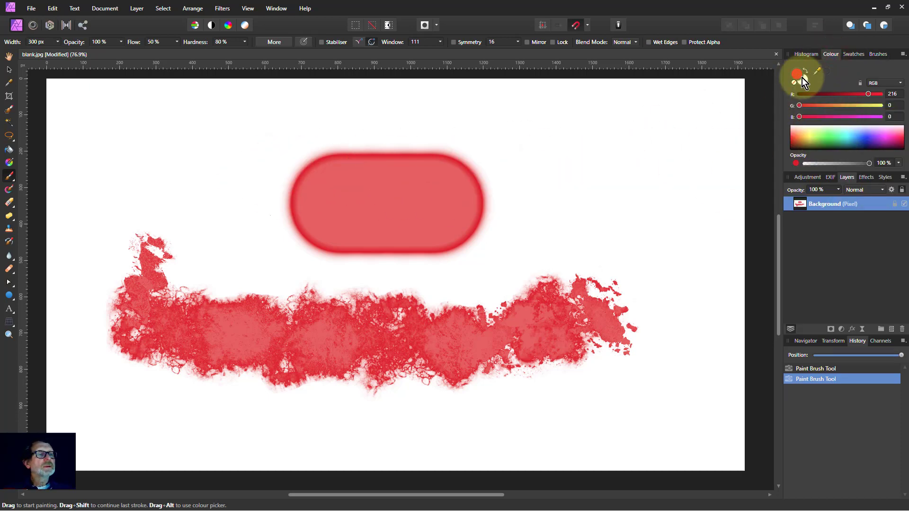
pyautogui.click(878, 54)
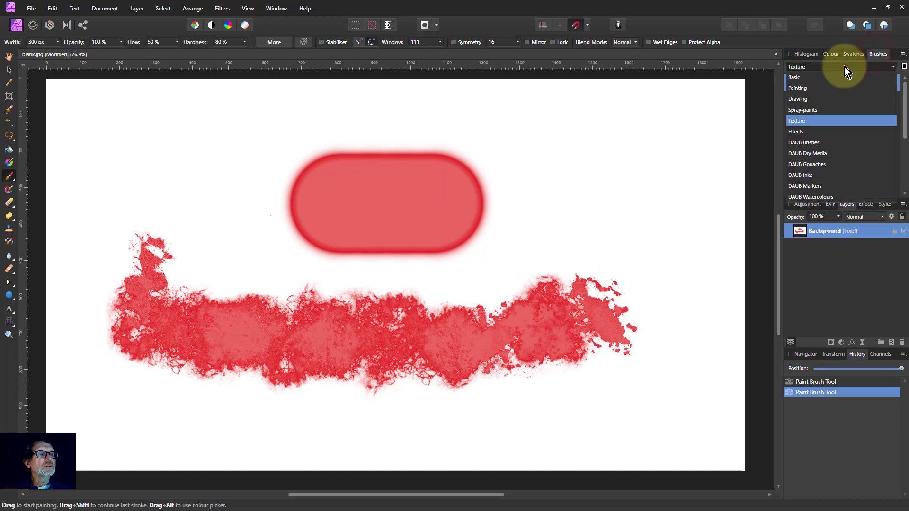
pyautogui.click(794, 76)
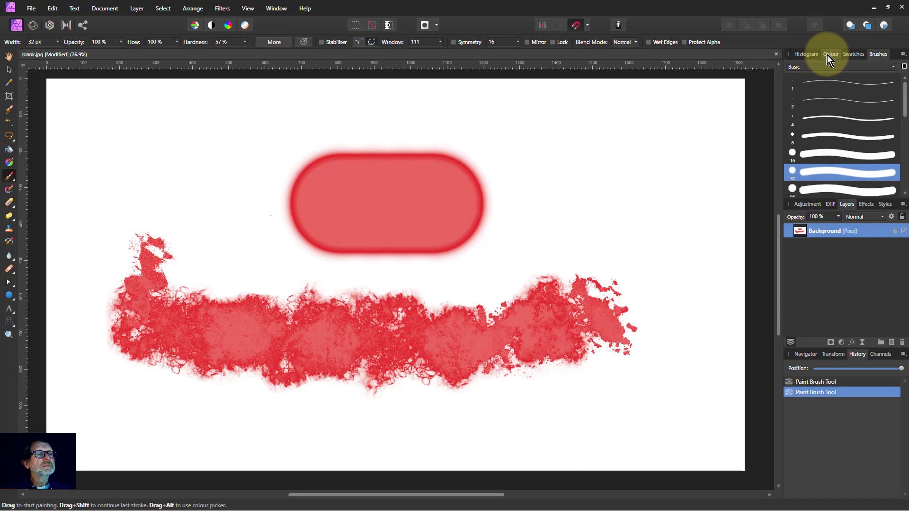
pyautogui.click(831, 54)
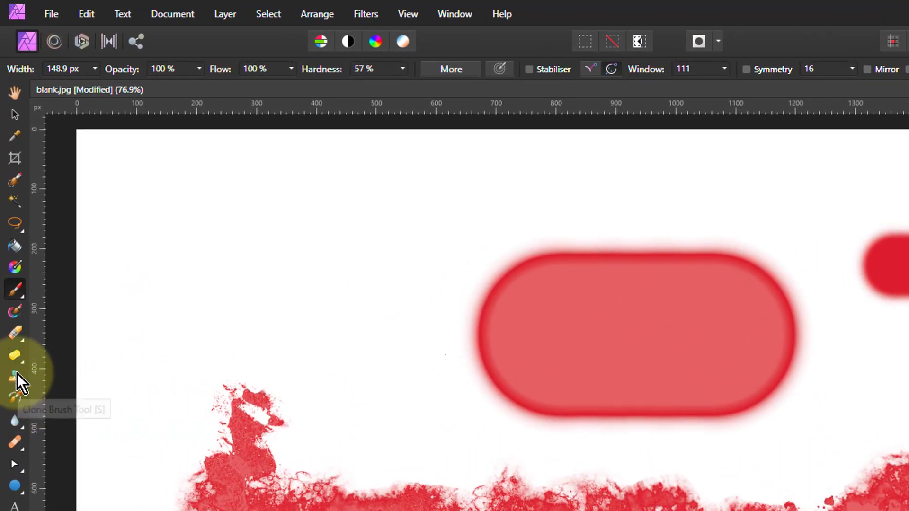
# - Erase a transparent patch left of the pill shape, then paint a thick red stroke from it rightward
pyautogui.click(14, 332)
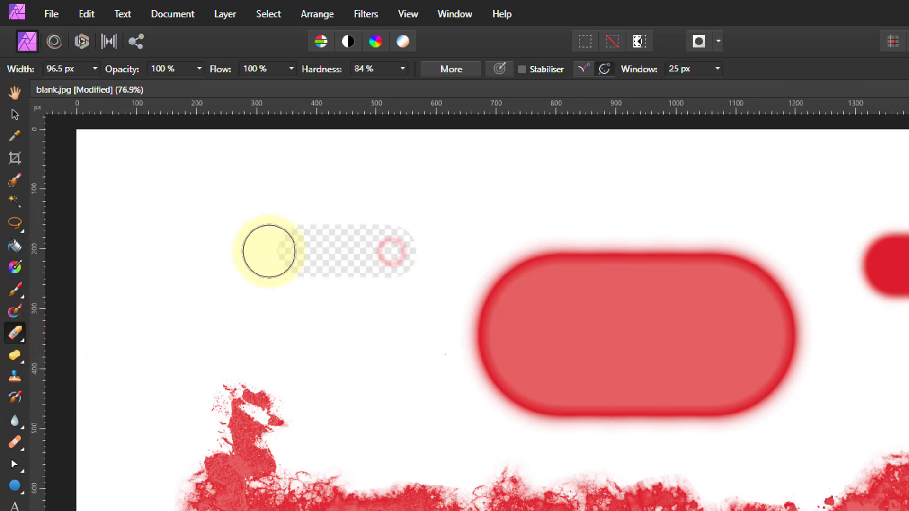
pyautogui.moveTo(267, 249); pyautogui.dragTo(374, 272)
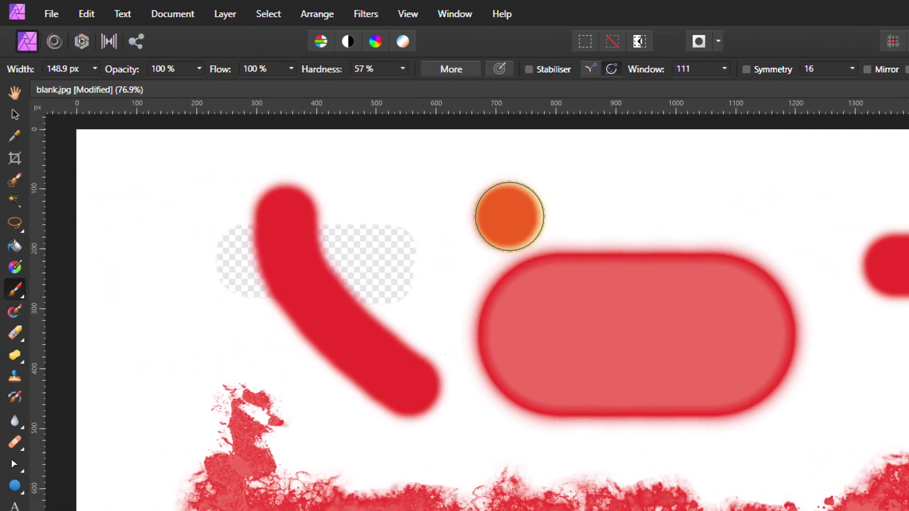
pyautogui.moveTo(510, 218); pyautogui.dragTo(374, 218)
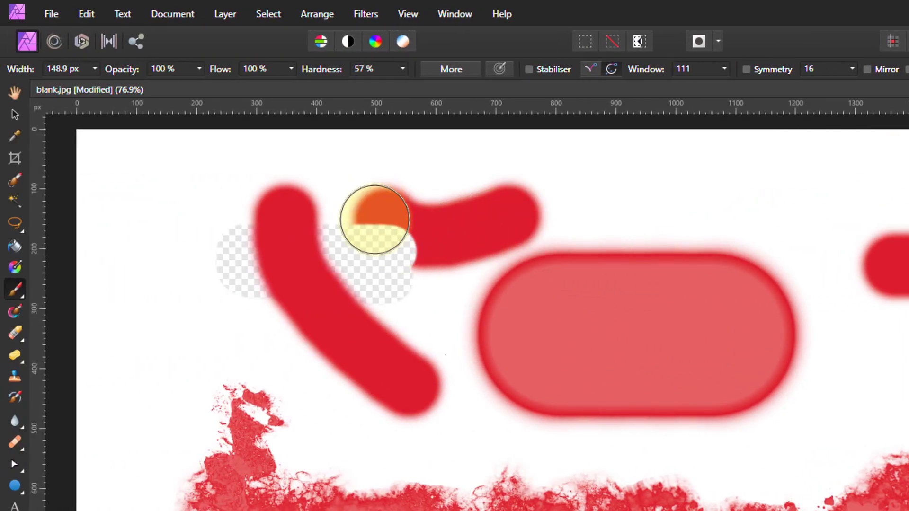